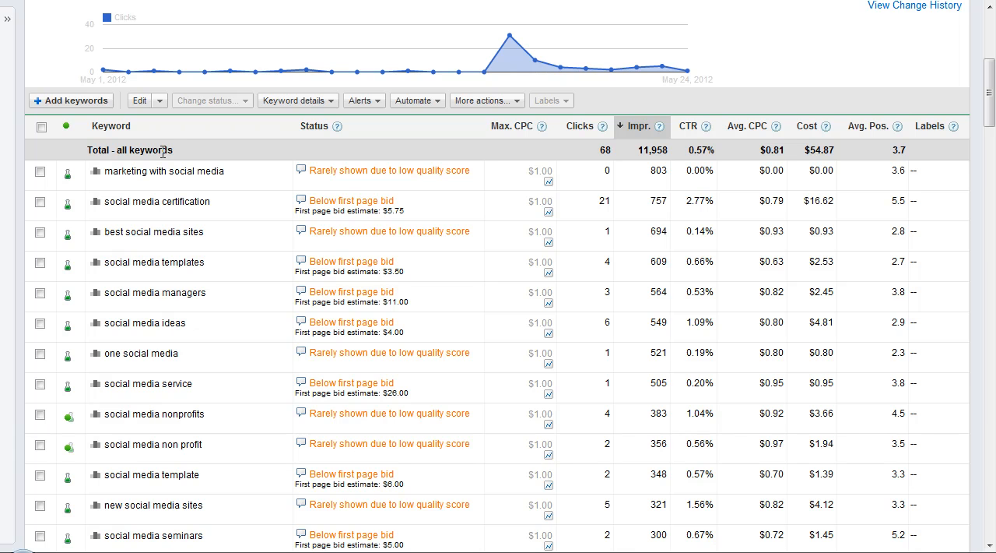
Select the keyword 'marketing with social media' and bring up its Keyword details report choices
click(164, 169)
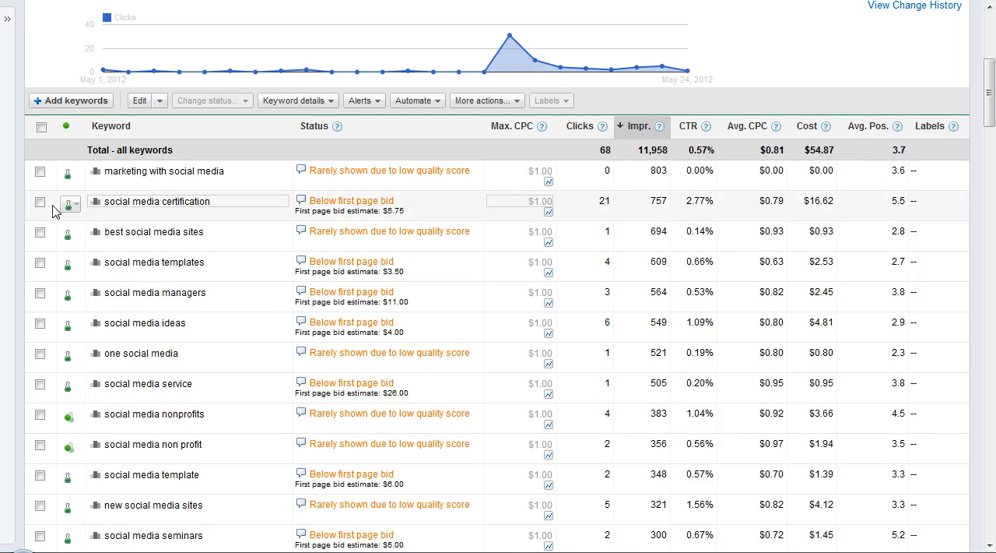
click(41, 170)
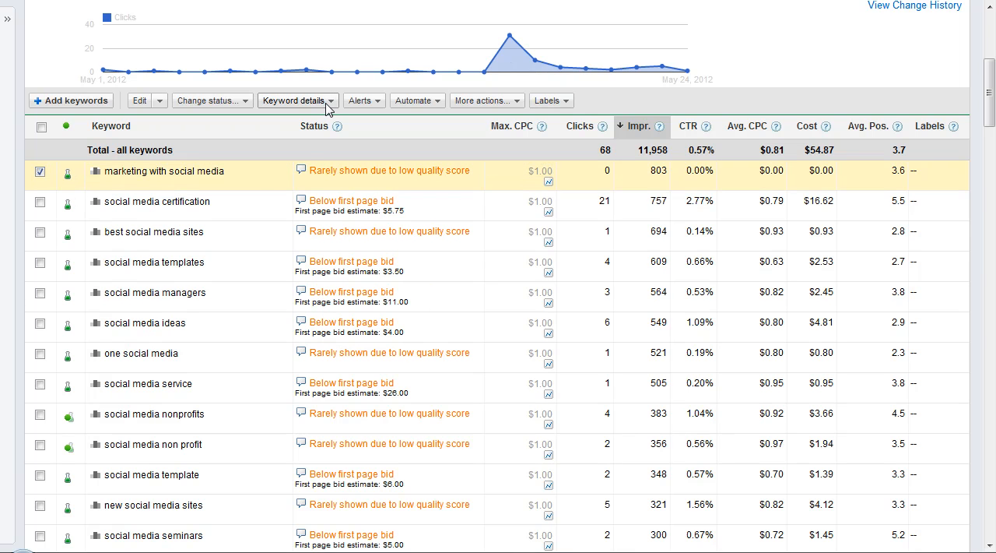
click(296, 99)
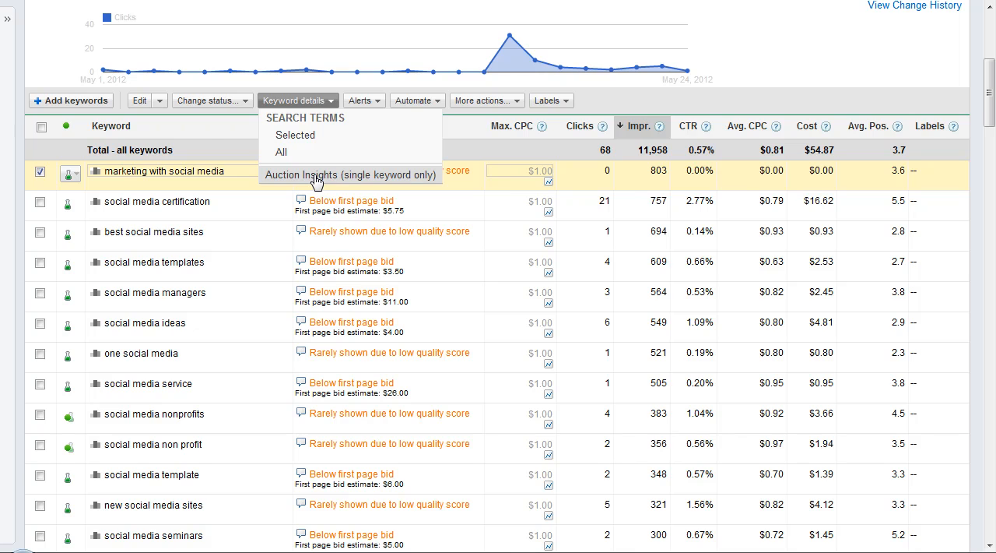
Run the Auction insights (single keyword only) report for 'marketing with social media'
click(349, 174)
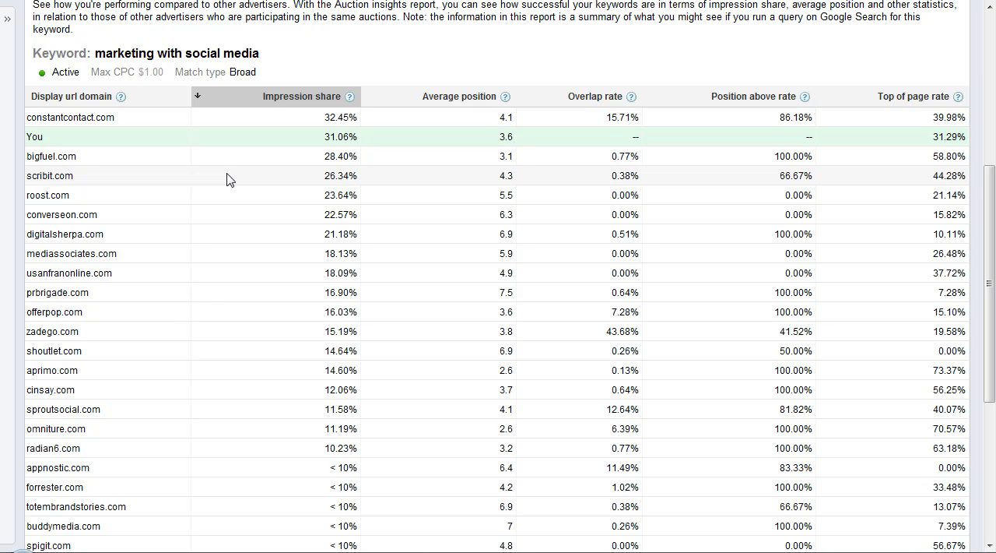
mouse_move(207, 184)
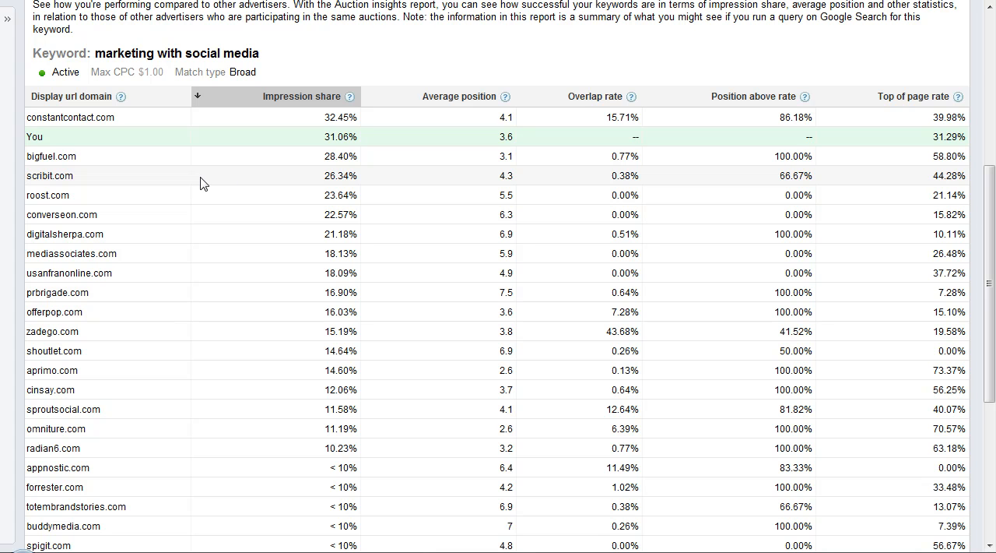
mouse_move(383, 131)
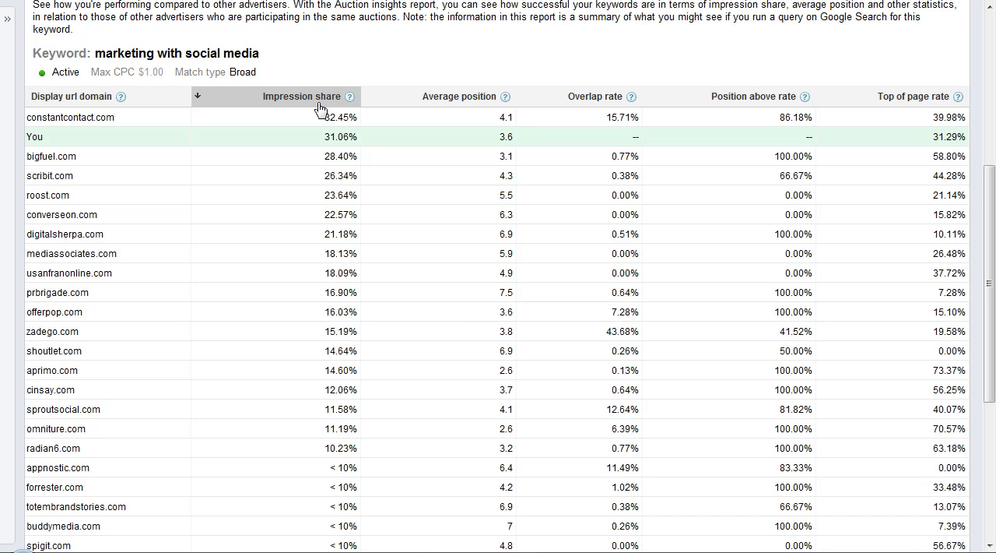
mouse_move(473, 103)
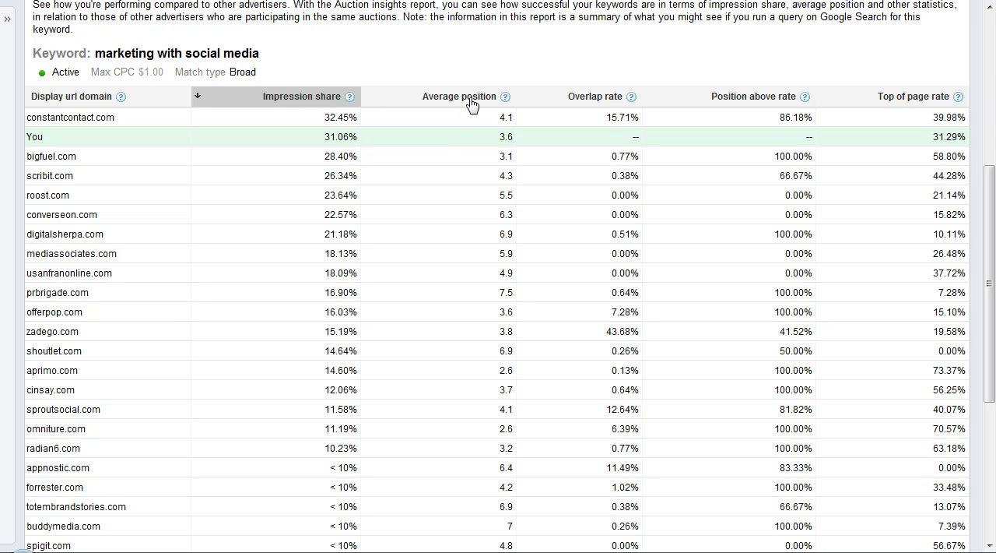
Rank competitors by average position (both orders), then overlap rate, then position above rate
click(459, 97)
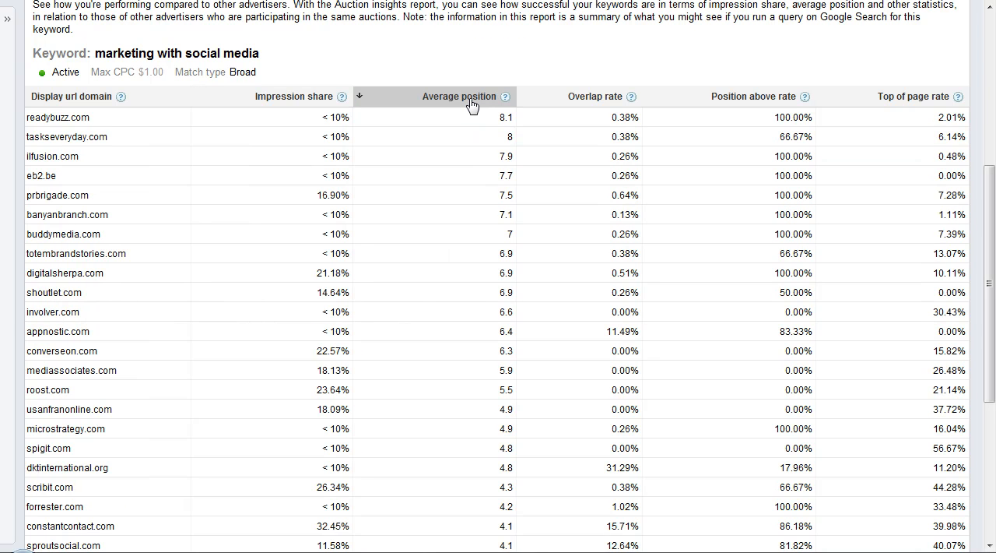
click(458, 96)
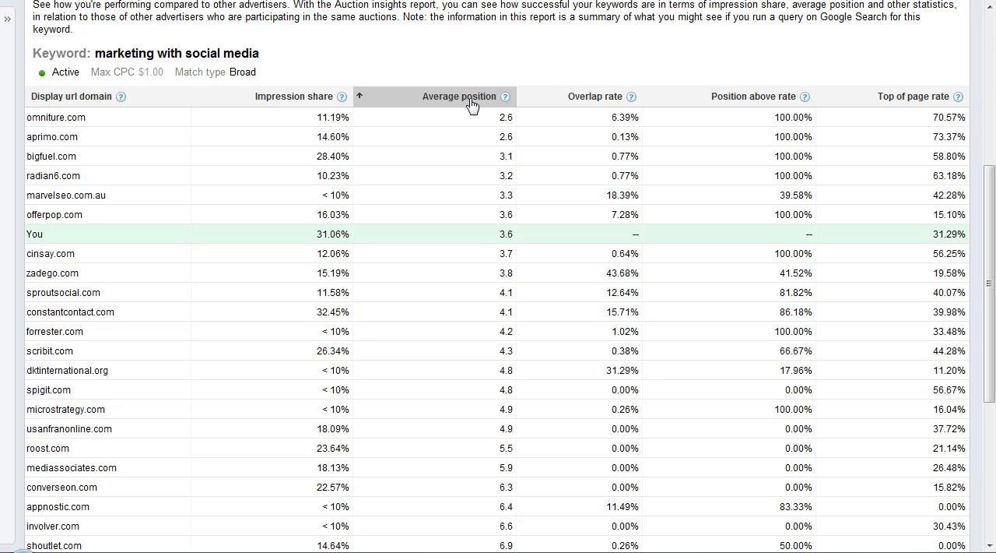
mouse_move(604, 102)
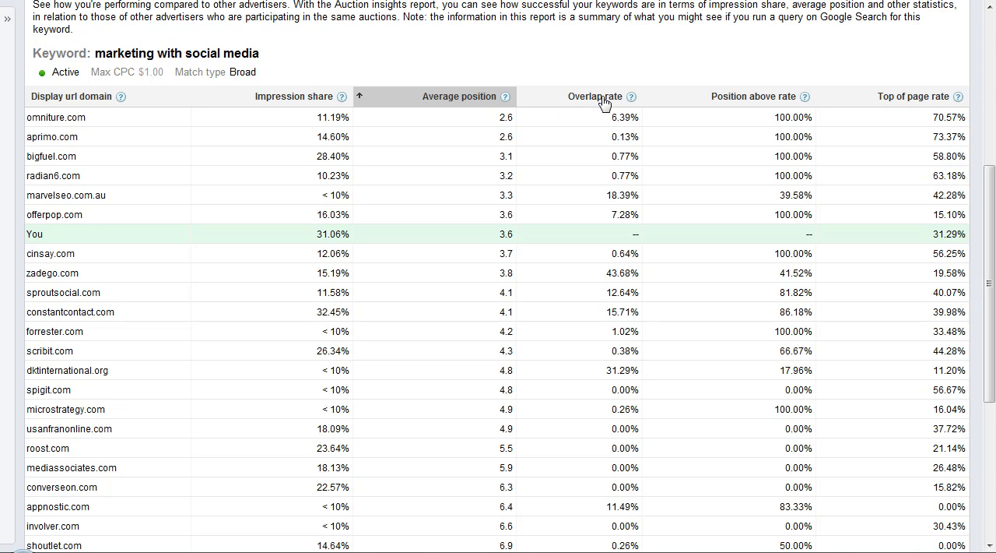
click(594, 96)
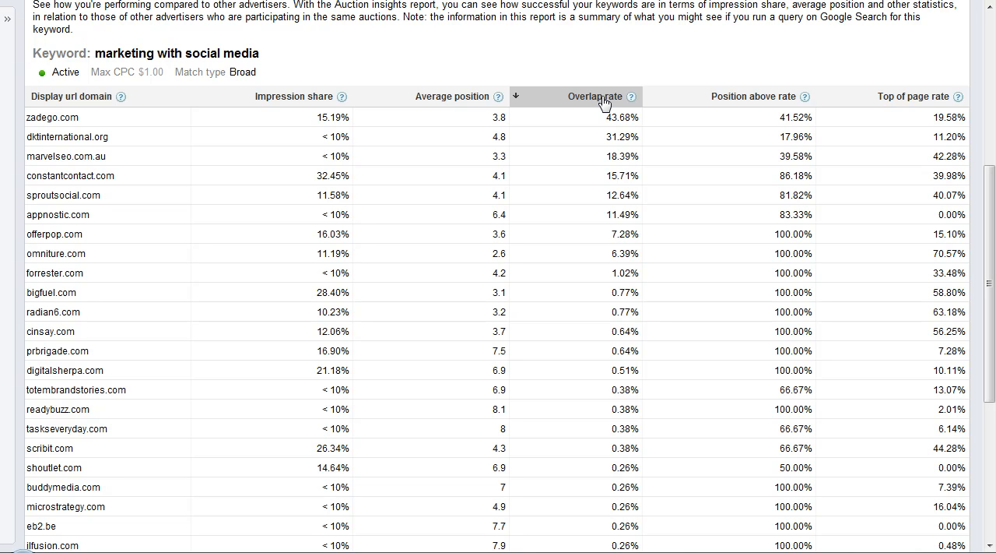
mouse_move(757, 103)
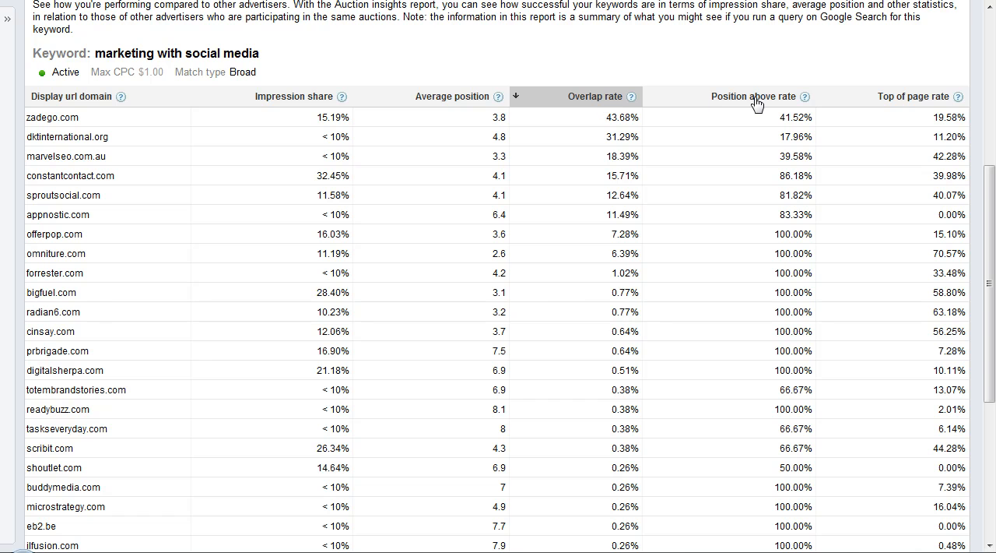
click(754, 96)
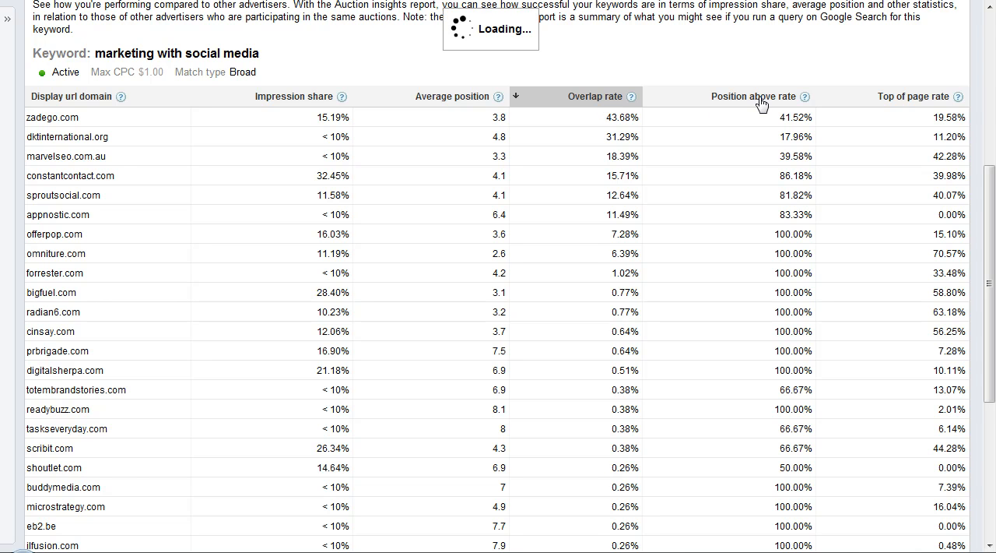
click(754, 96)
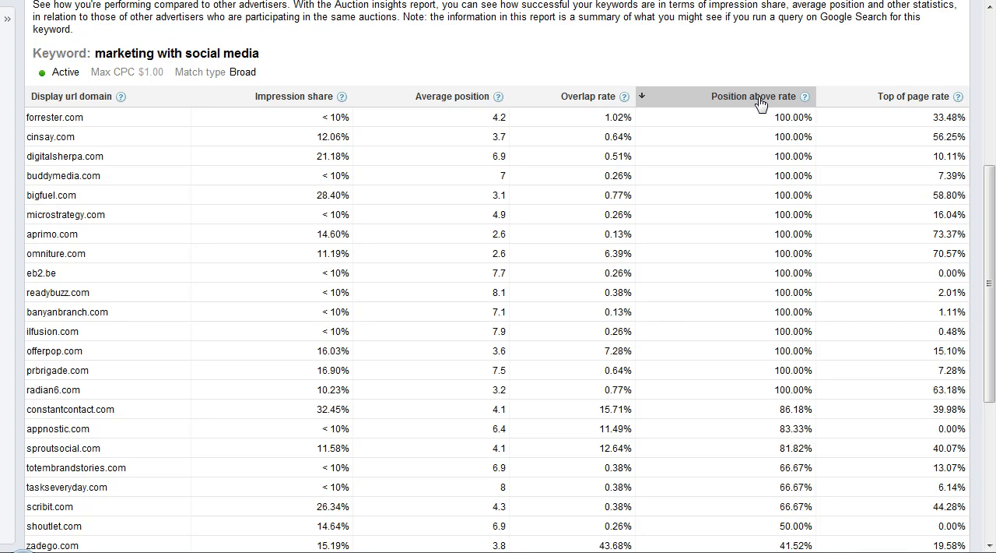
mouse_move(165, 138)
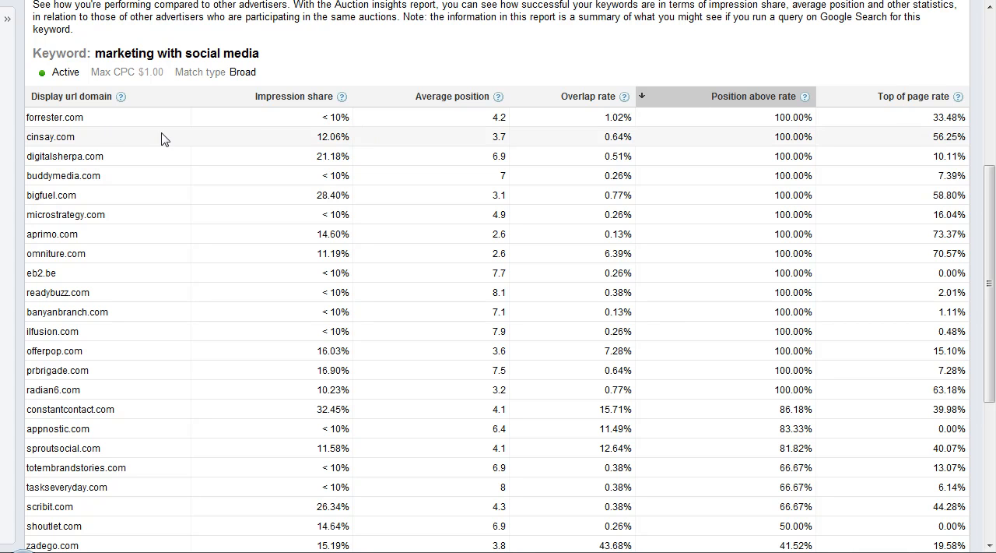
mouse_move(89, 254)
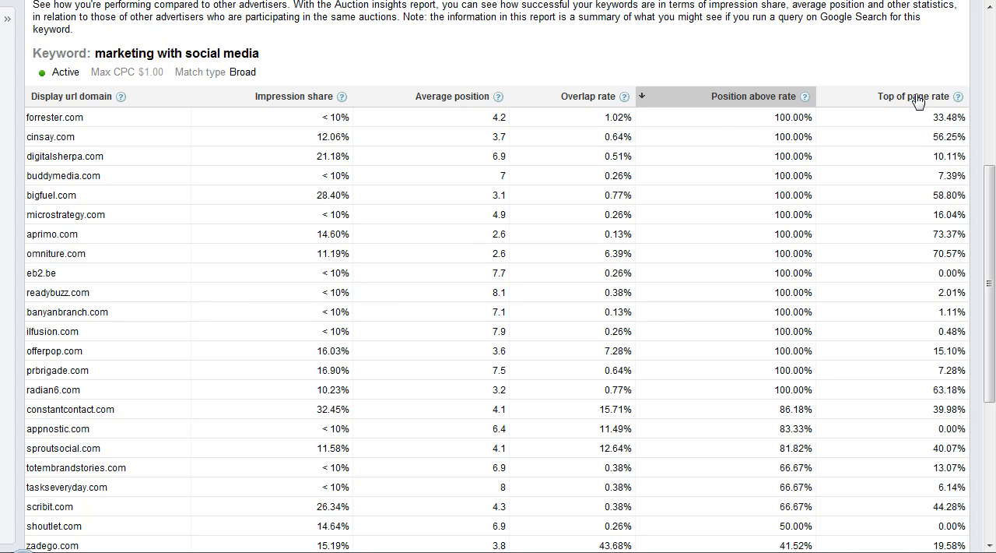
Rank competitors by top of page rate, highest first
click(915, 97)
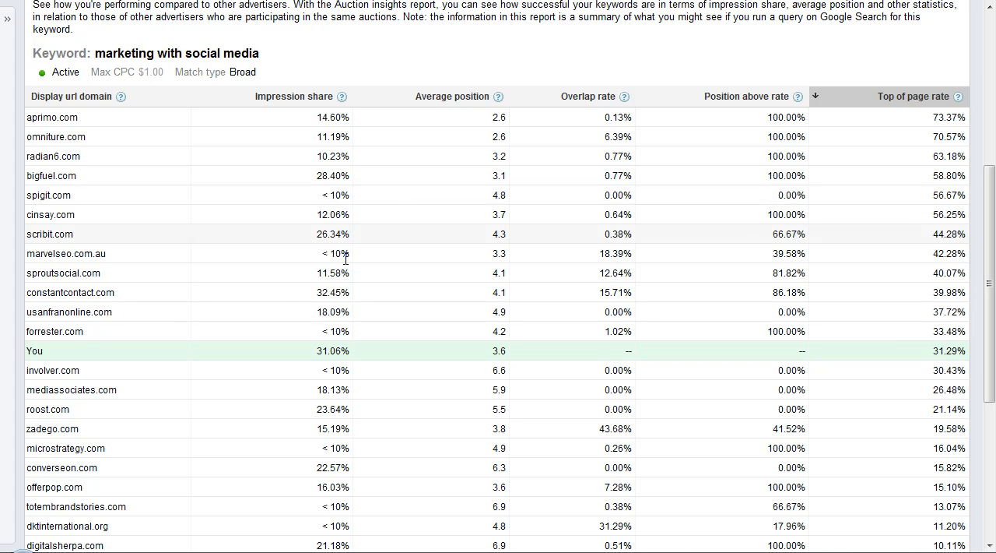
mouse_move(187, 358)
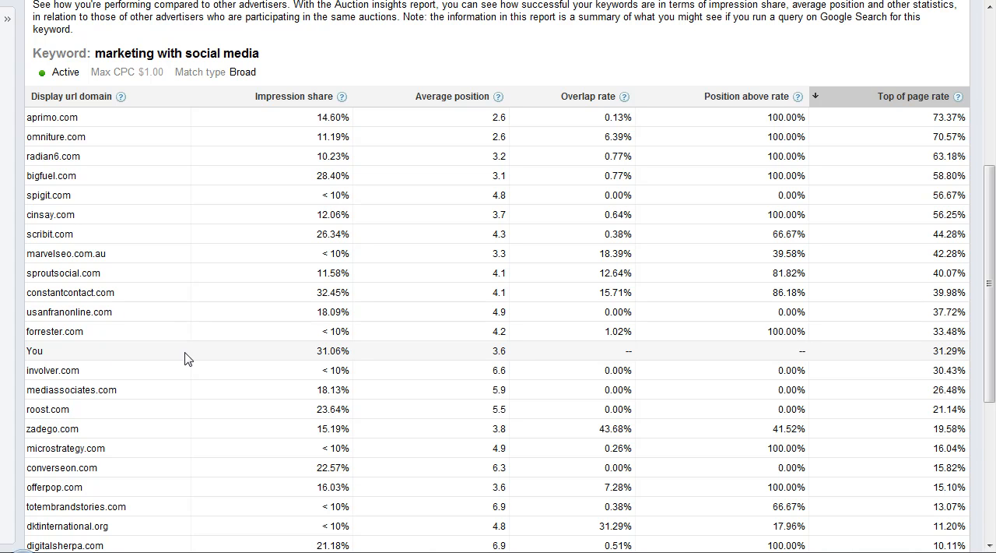
mouse_move(956, 364)
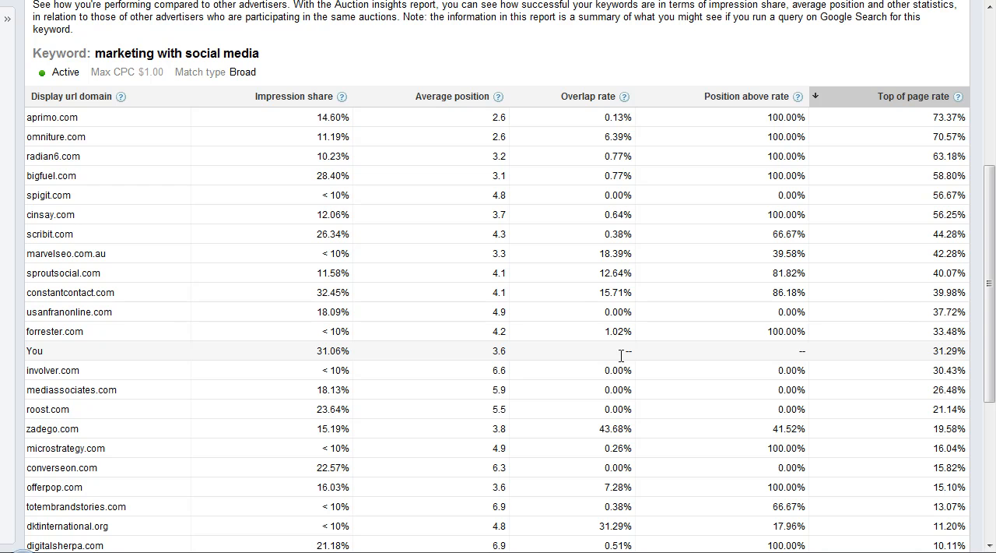
mouse_move(567, 343)
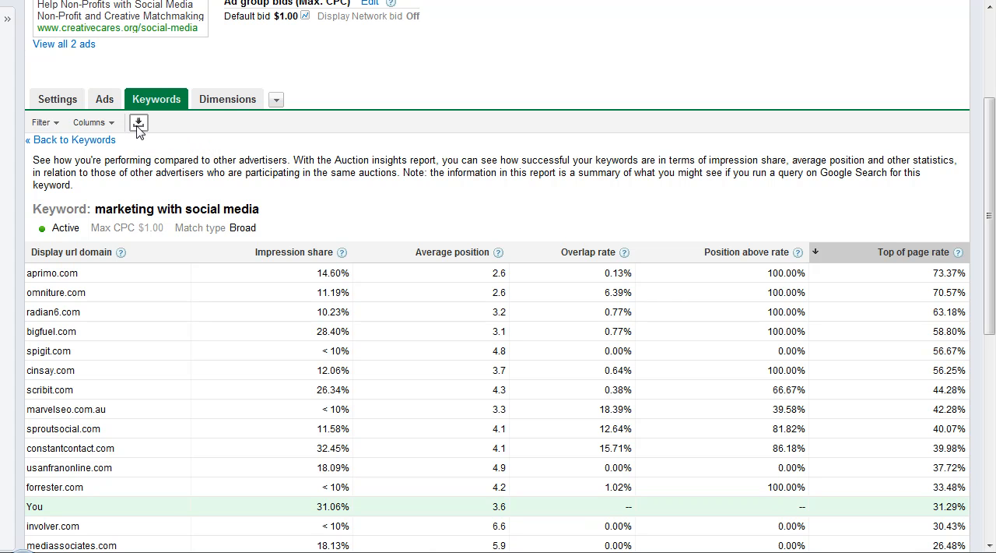
mouse_move(138, 122)
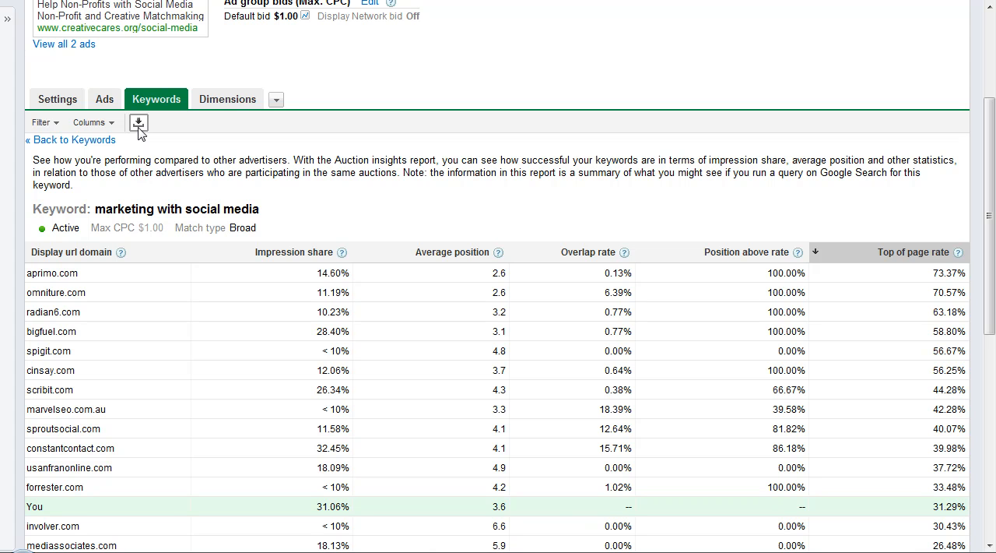
mouse_move(139, 123)
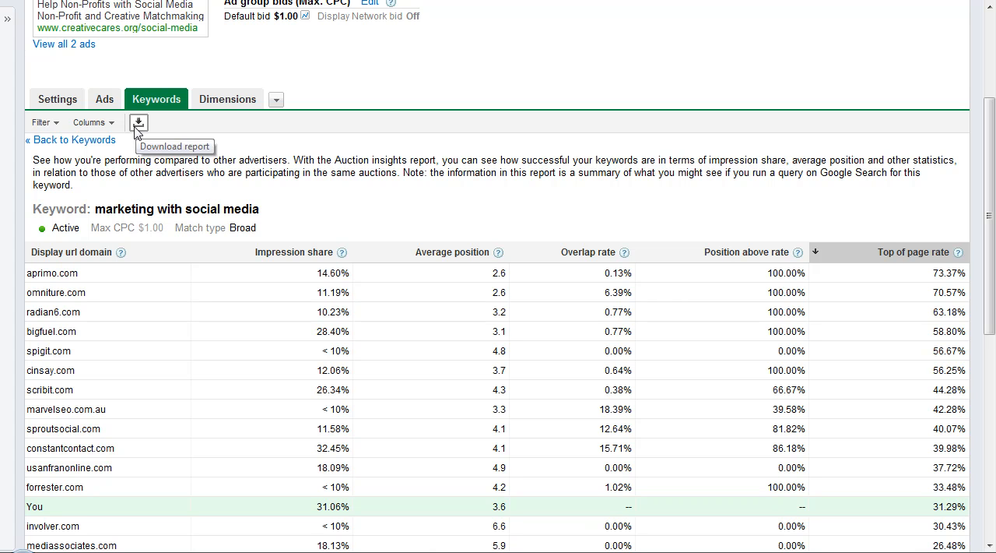
mouse_move(253, 333)
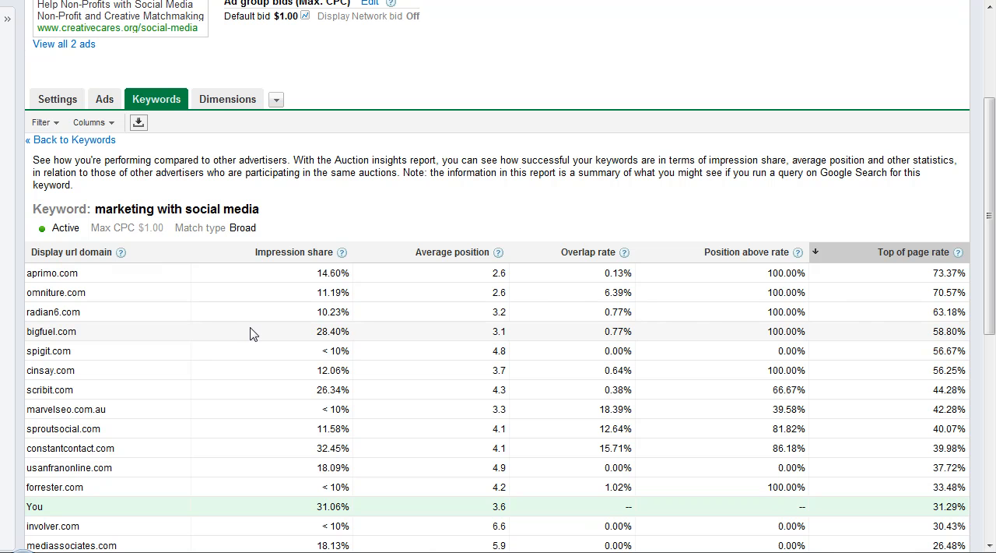